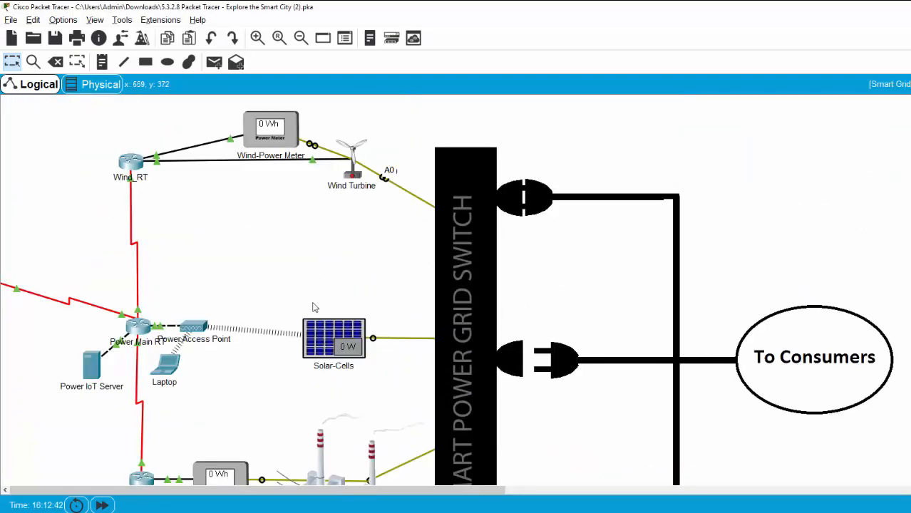
Open the laptop's web browser
scroll(down, 3)
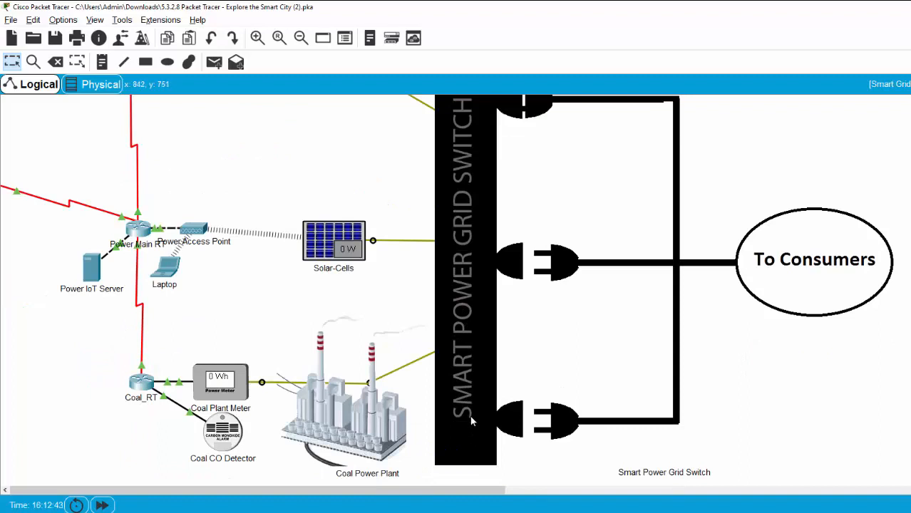
scroll(up, 3)
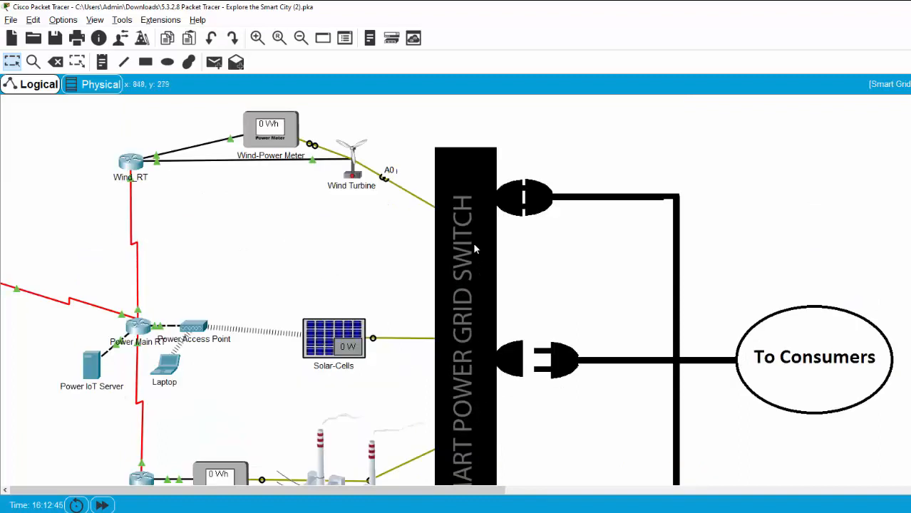
mouse_move(469, 292)
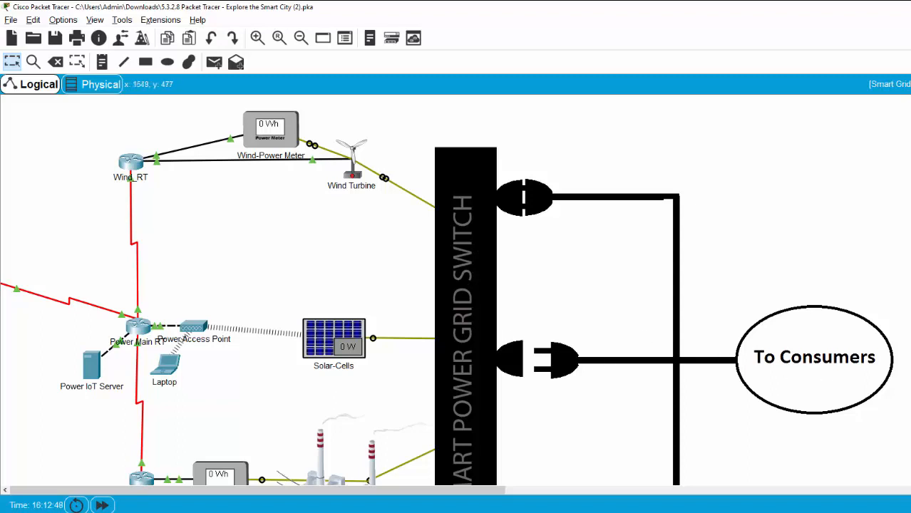
scroll(down, 3)
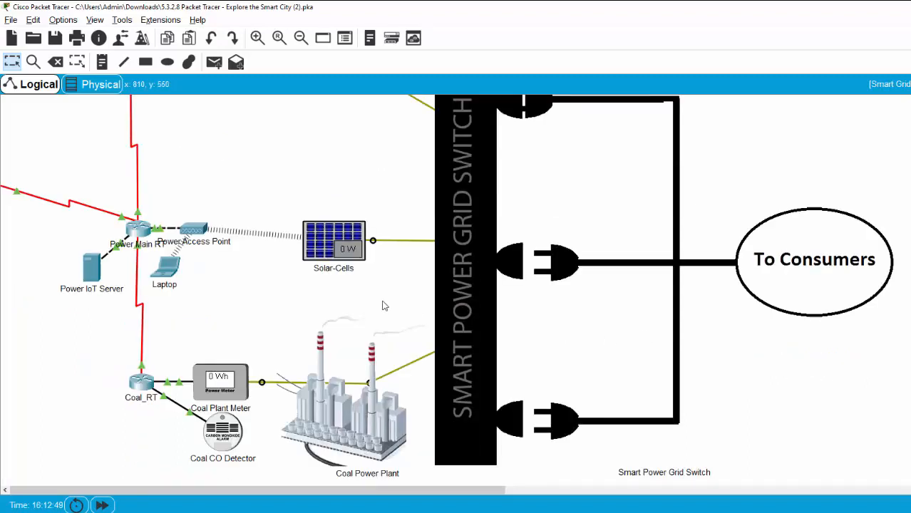
scroll(up, 3)
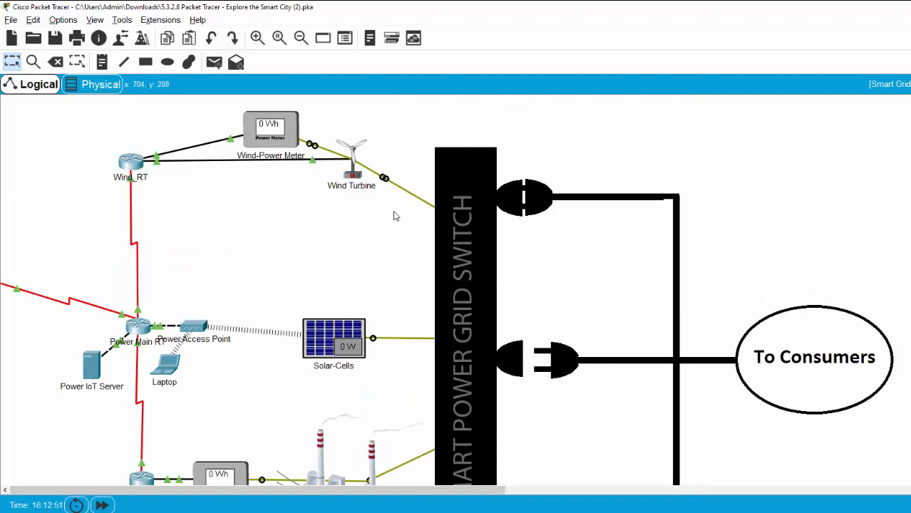
scroll(down, 3)
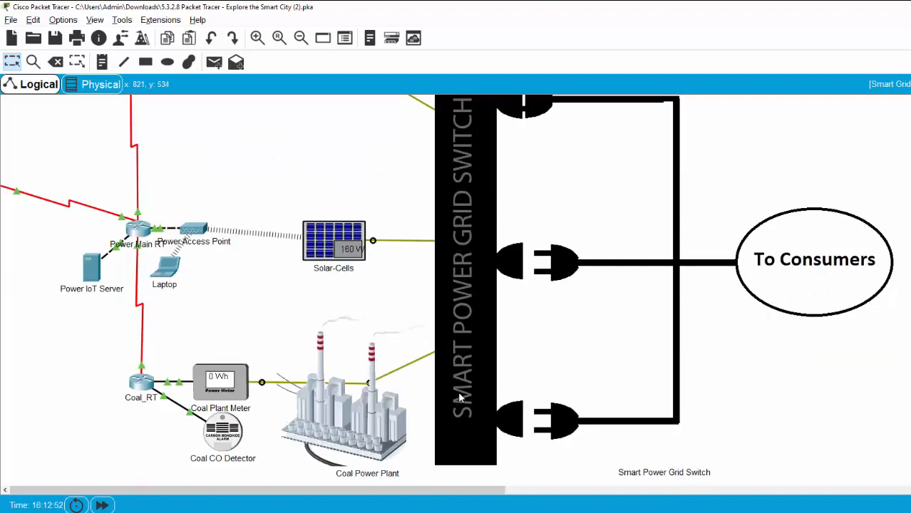
mouse_move(467, 284)
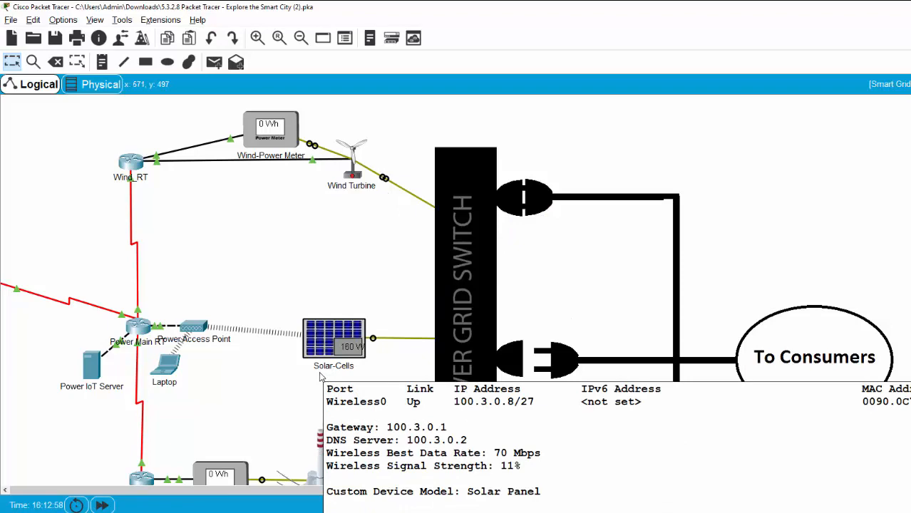
scroll(down, 3)
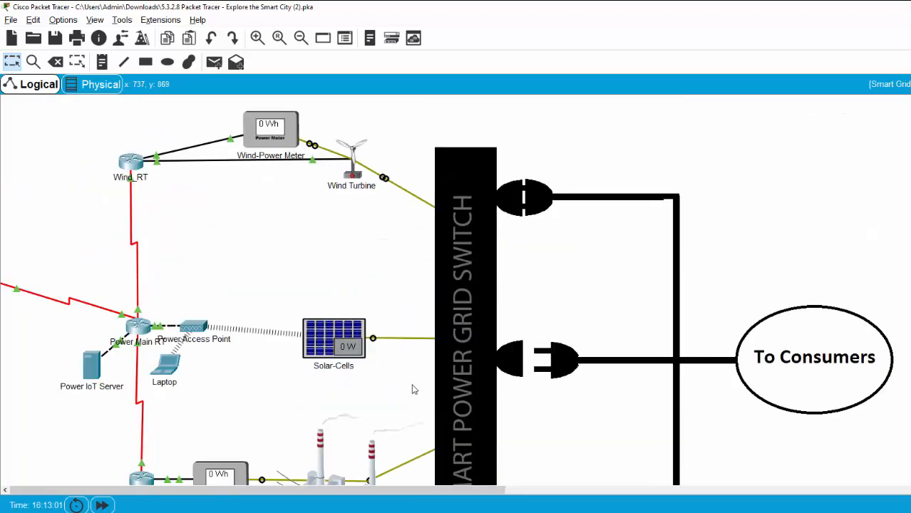
mouse_move(352, 194)
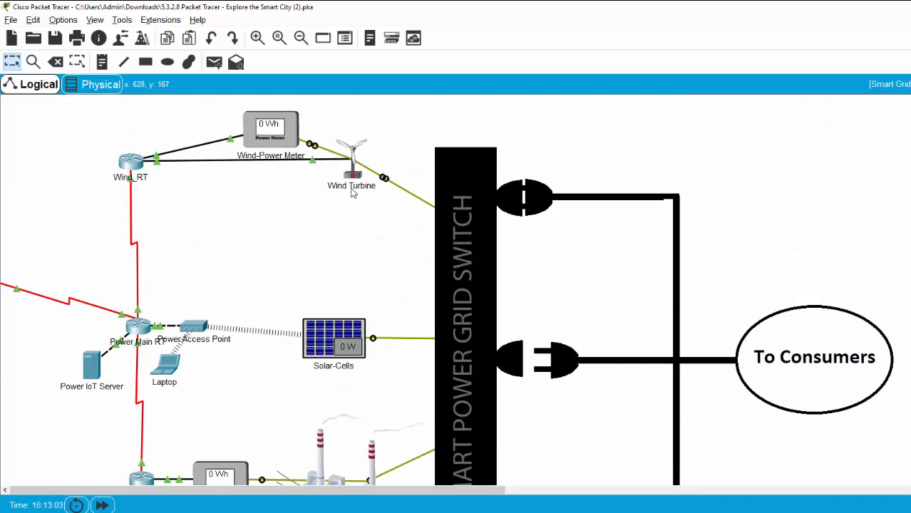
mouse_move(284, 165)
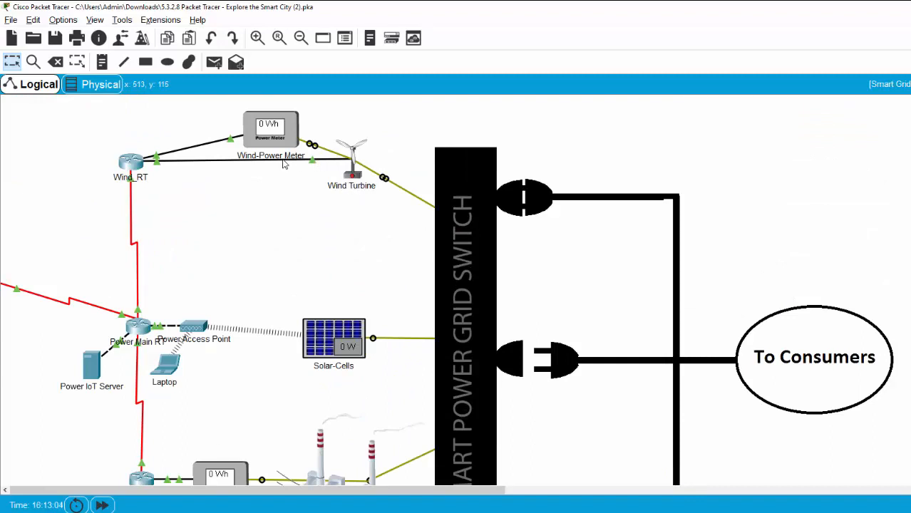
mouse_move(317, 165)
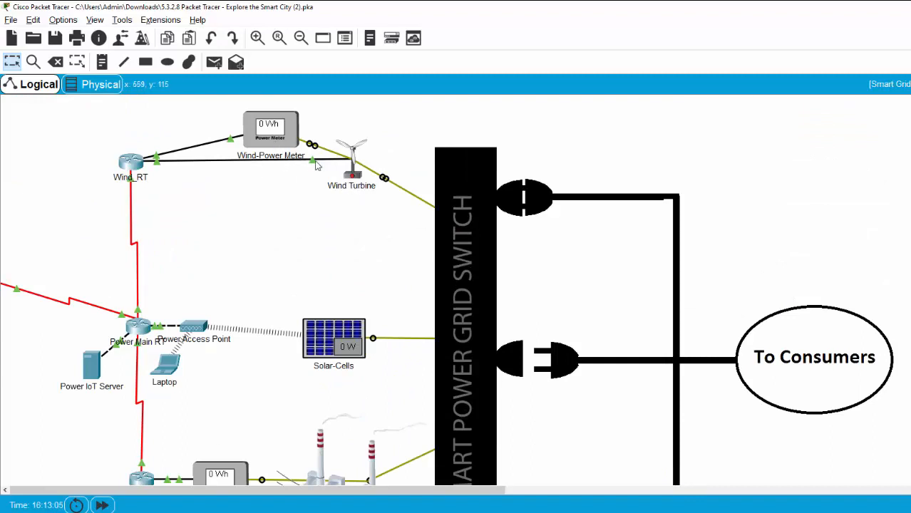
mouse_move(349, 188)
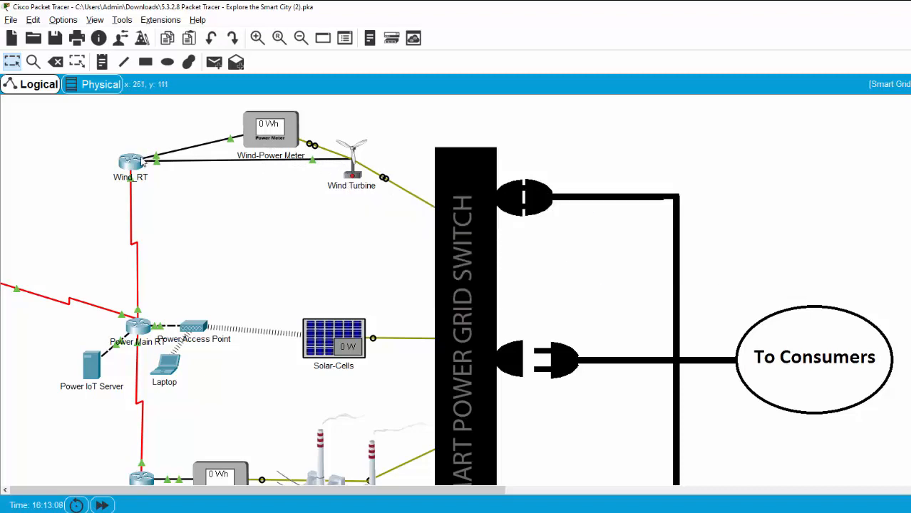
mouse_move(142, 189)
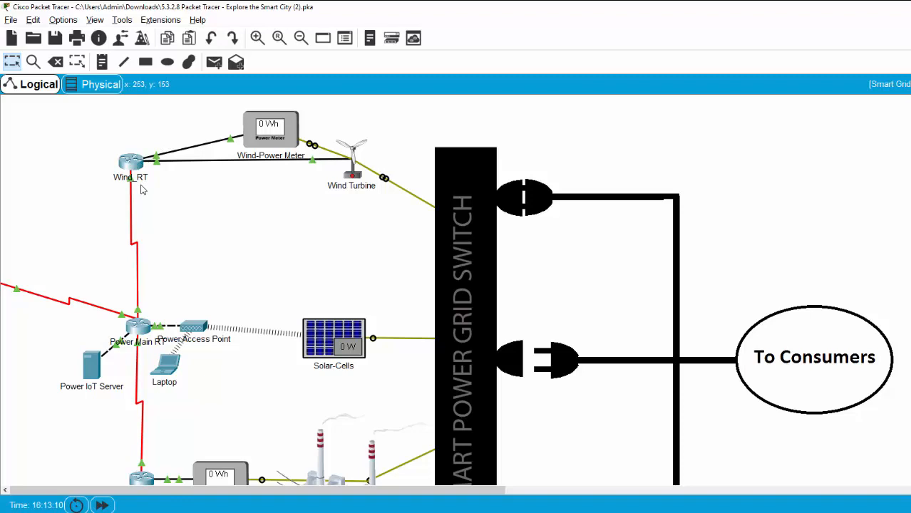
mouse_move(103, 395)
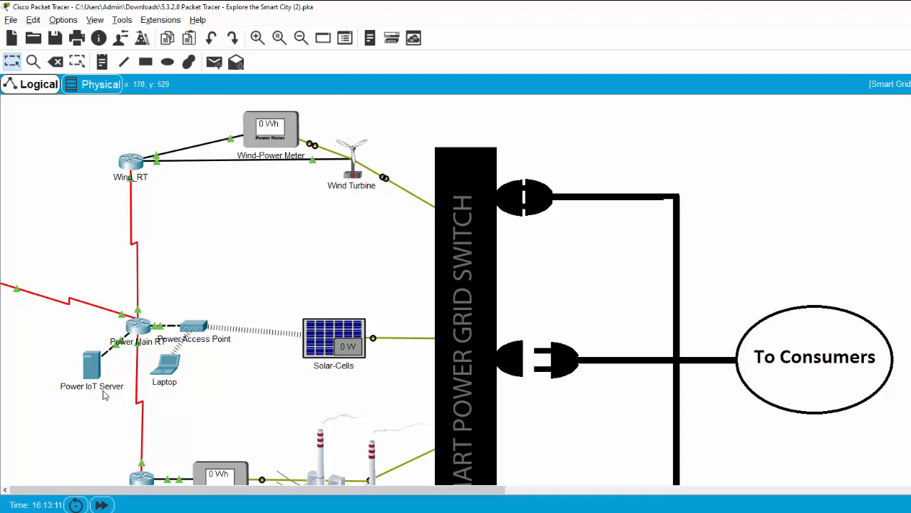
mouse_move(347, 385)
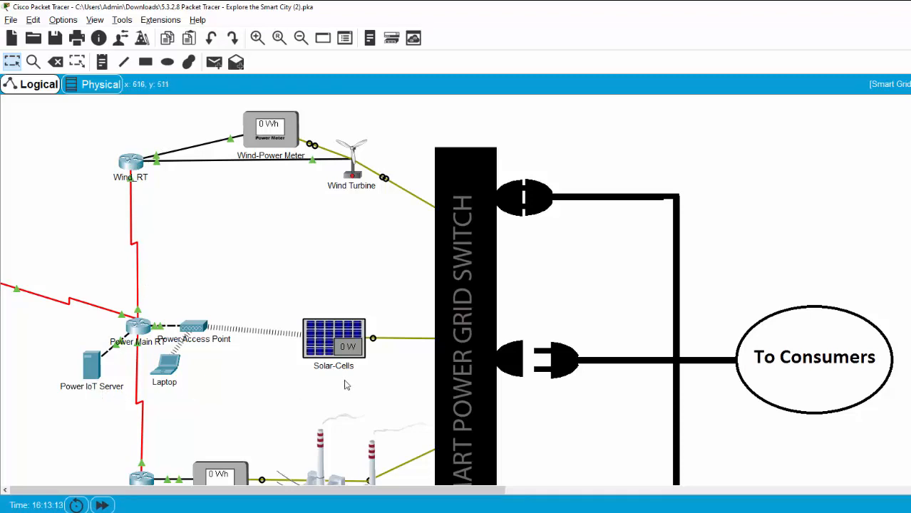
mouse_move(360, 387)
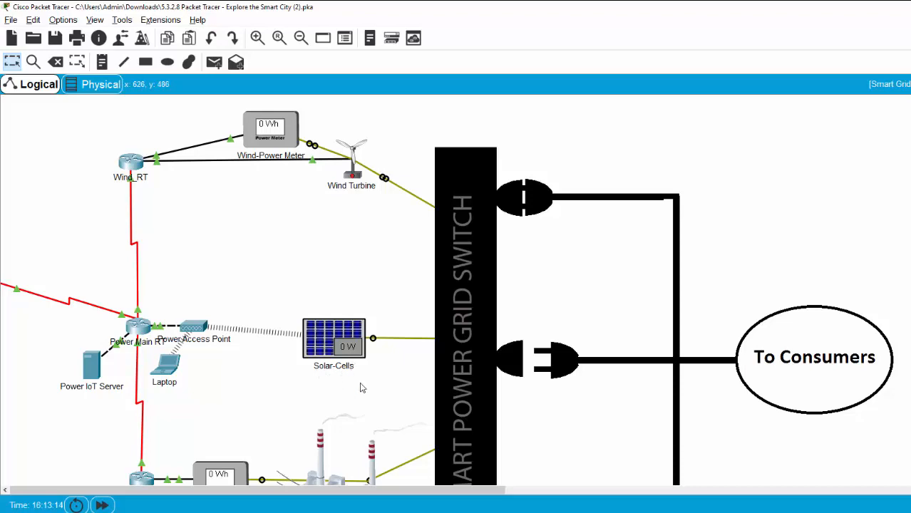
scroll(down, 3)
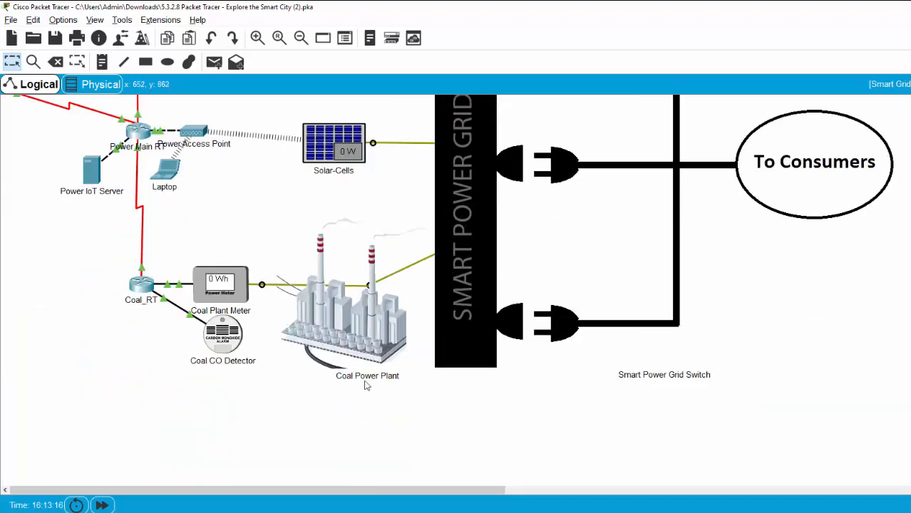
scroll(down, 3)
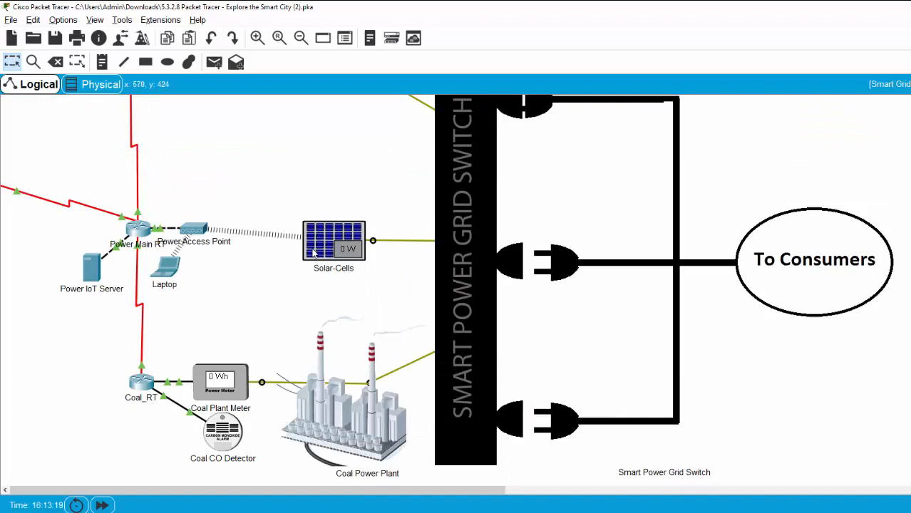
mouse_move(358, 266)
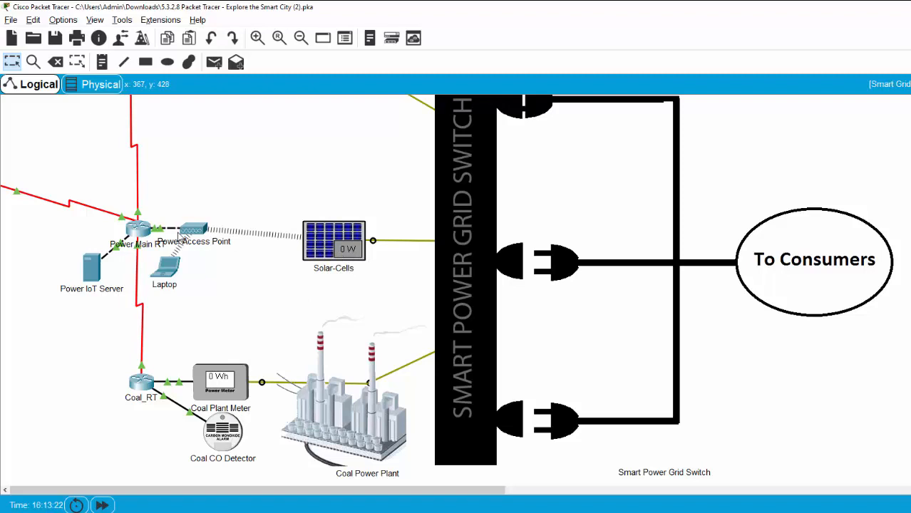
mouse_move(296, 308)
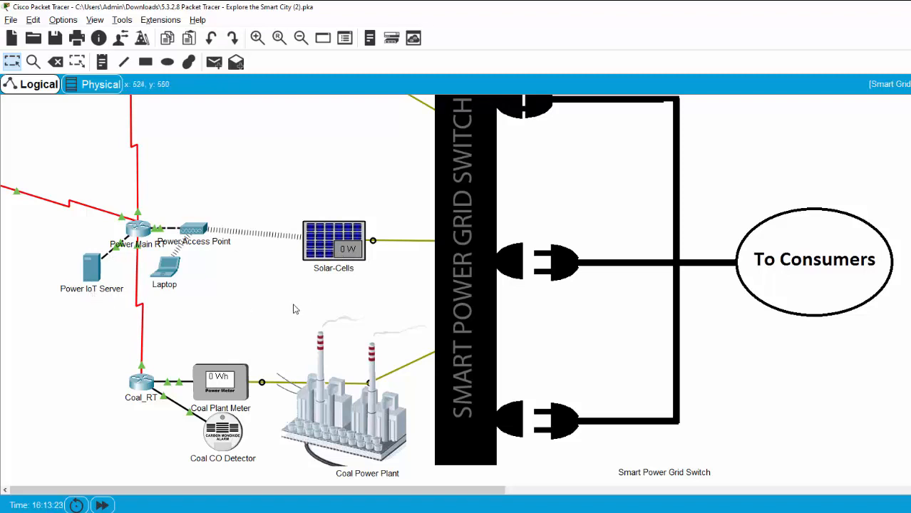
mouse_move(93, 300)
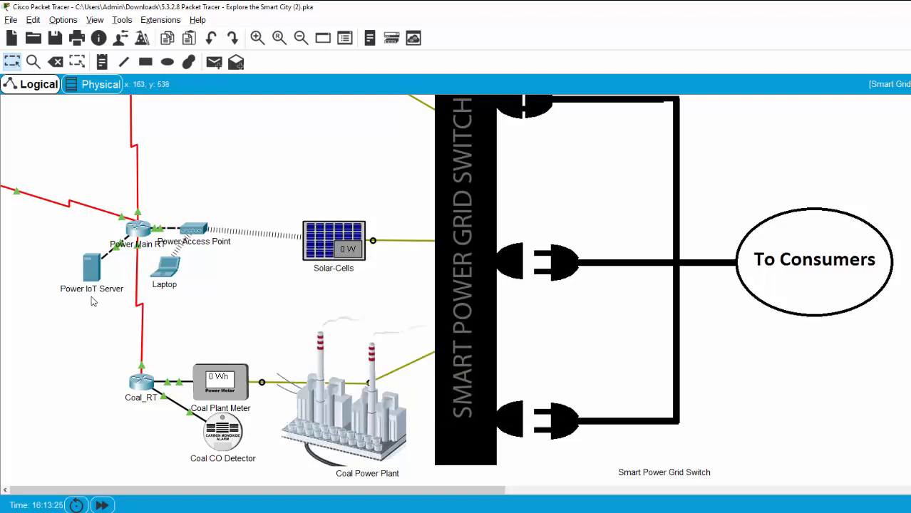
mouse_move(74, 286)
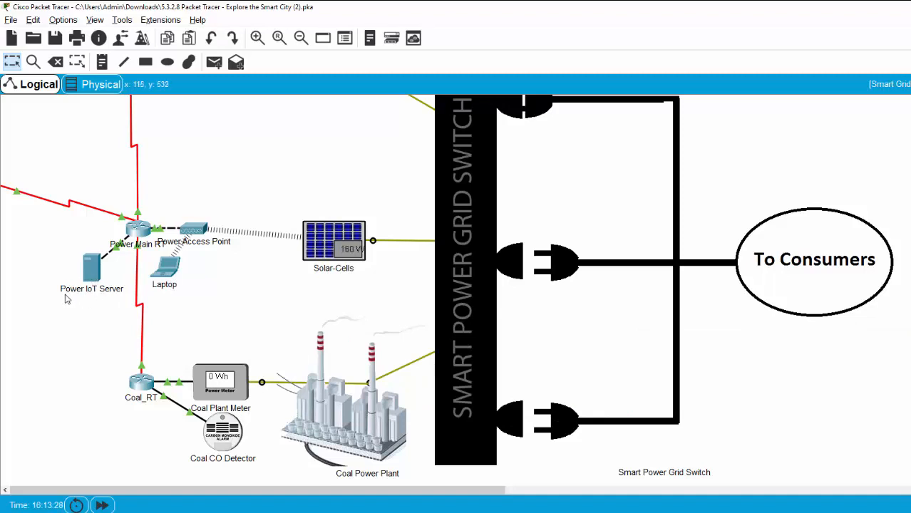
mouse_move(175, 287)
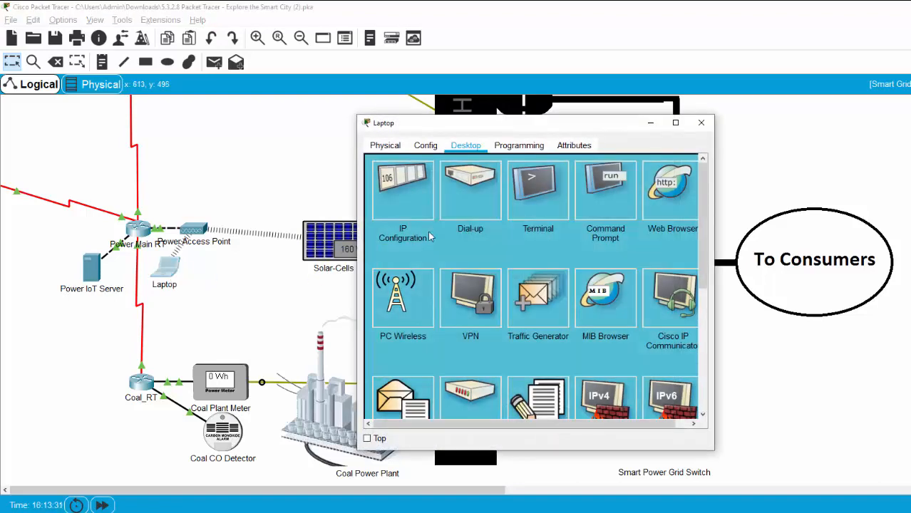
mouse_move(669, 207)
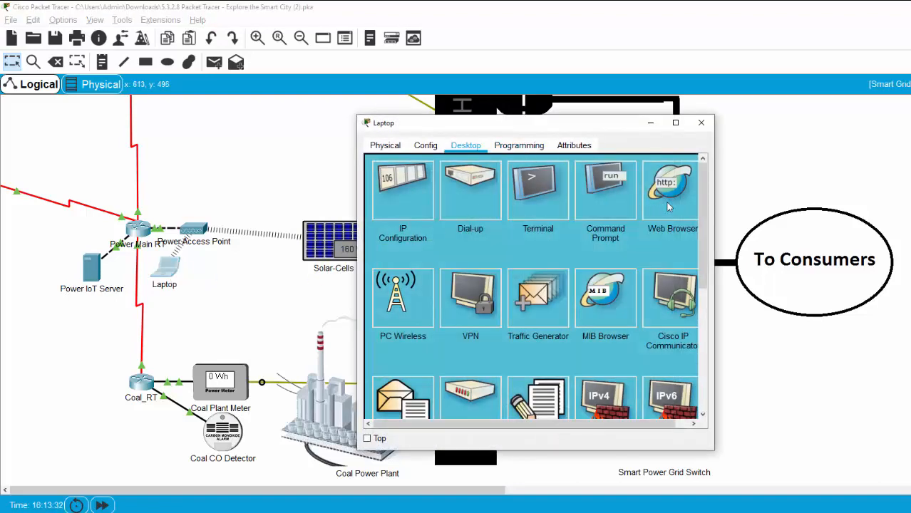
click(671, 189)
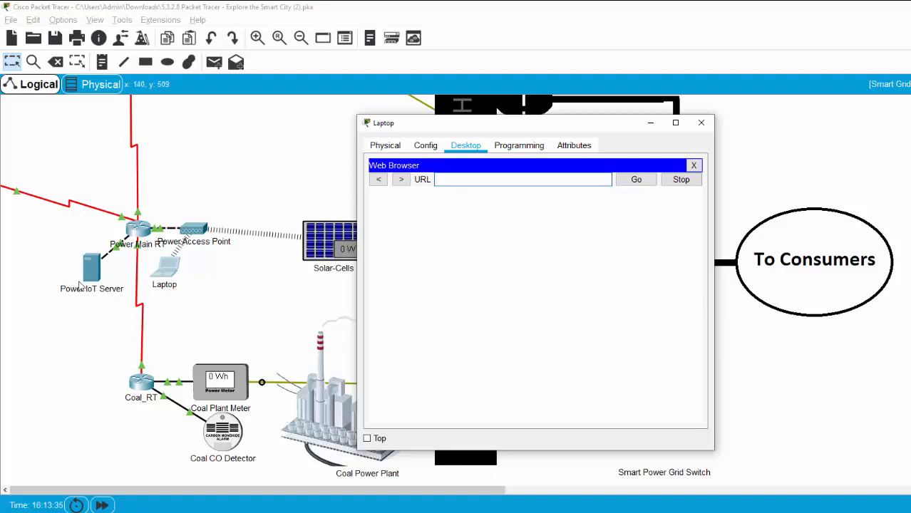
mouse_move(97, 280)
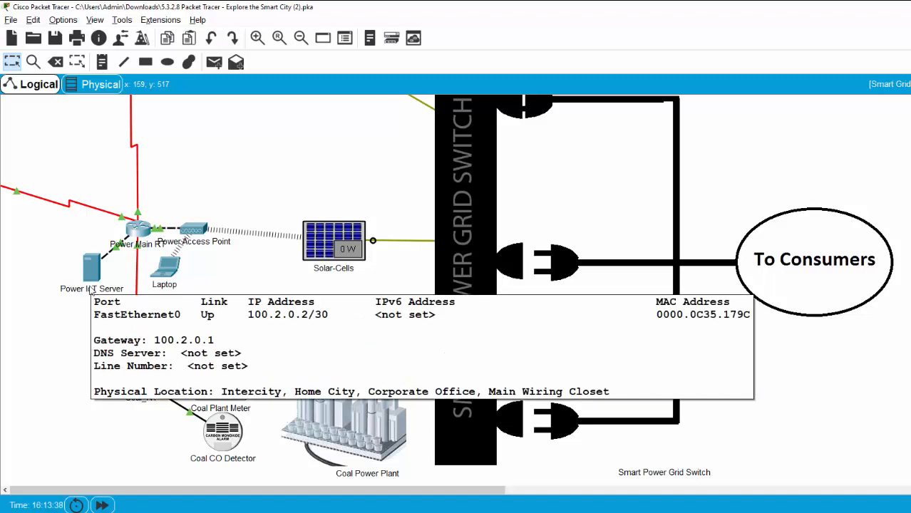
mouse_move(190, 259)
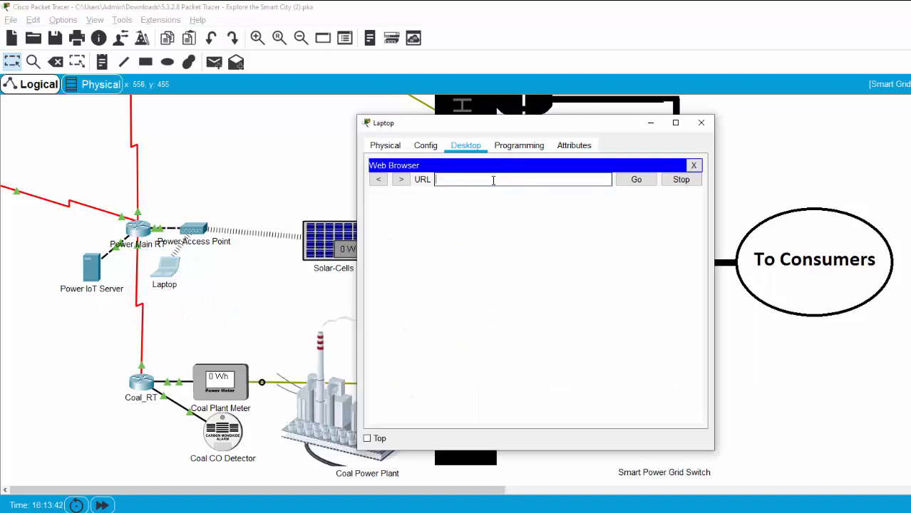
Enter the address 100.2.0.2, fixing a typo, and load the page
text(100.0.)
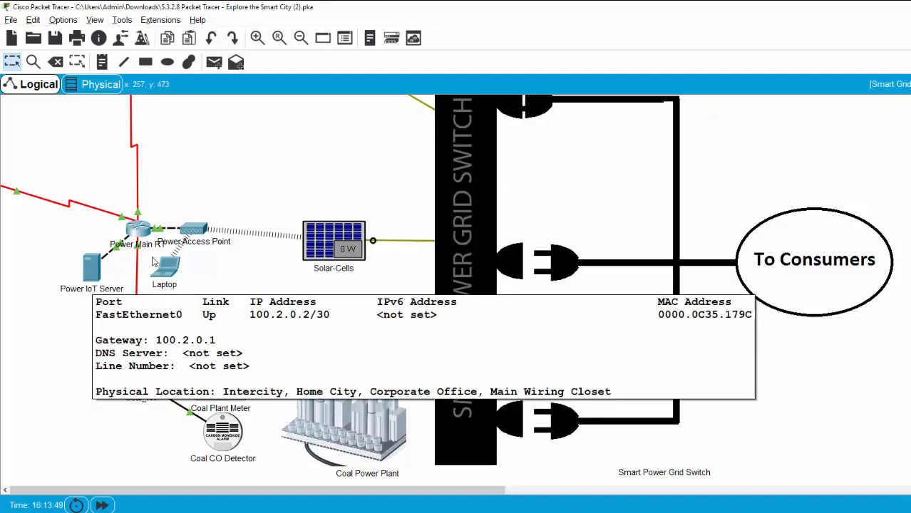
double_click(164, 267)
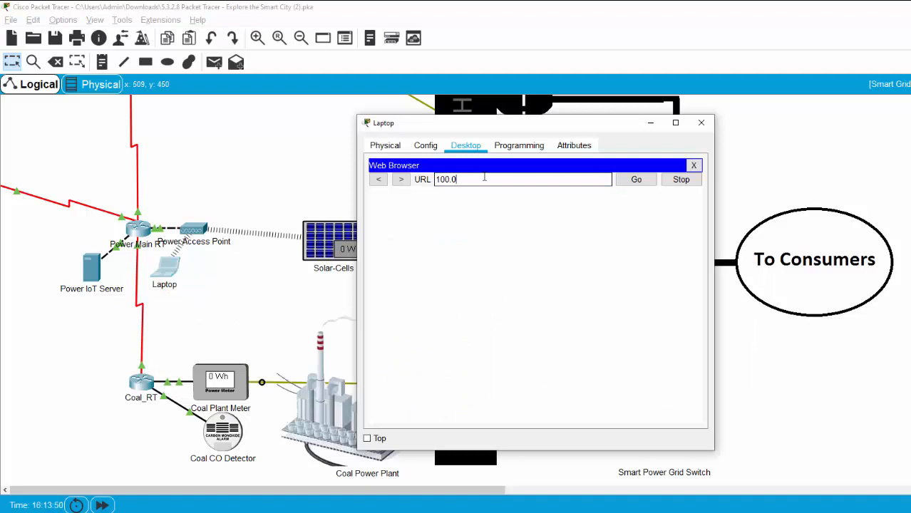
text(2.0.2)
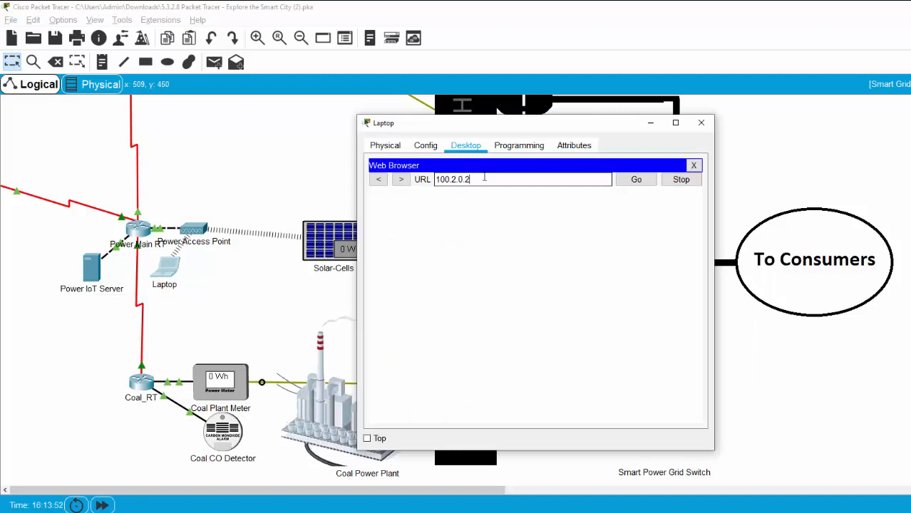
click(635, 179)
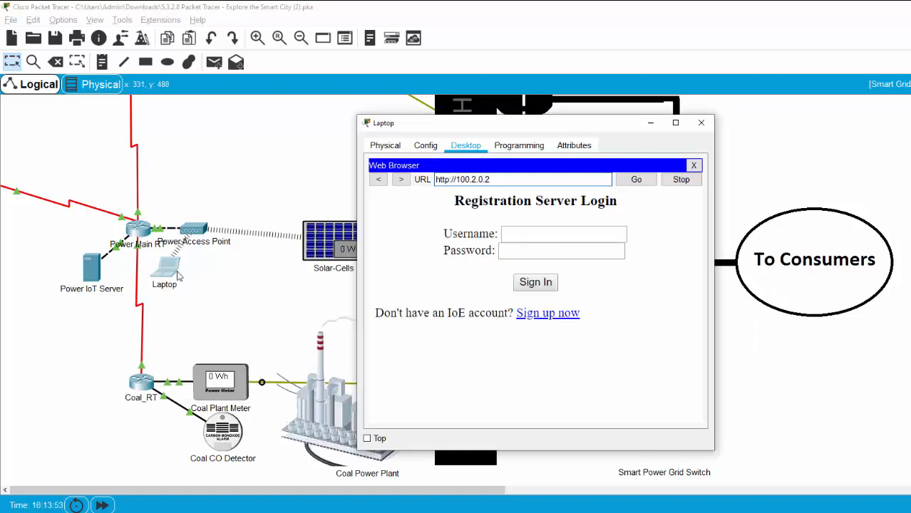
View the Power IoT Server's IoT registration service to find the Power account credentials
click(91, 264)
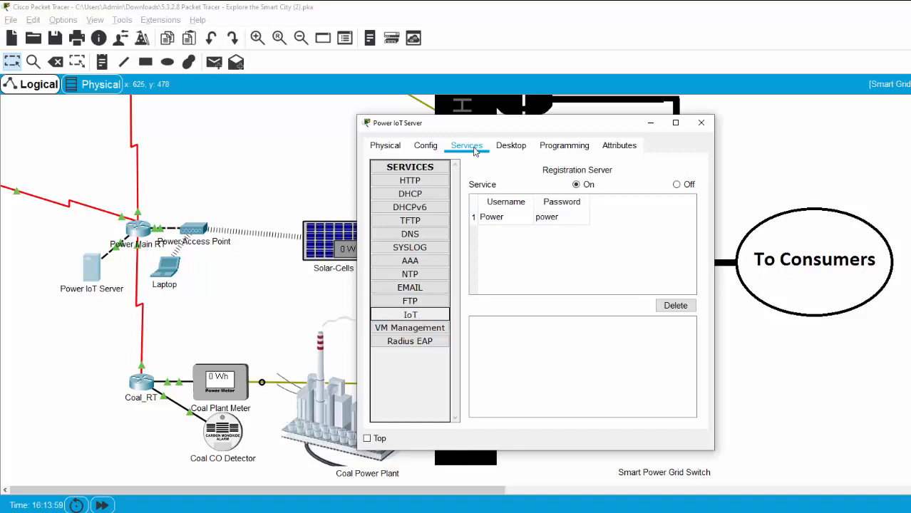
mouse_move(497, 225)
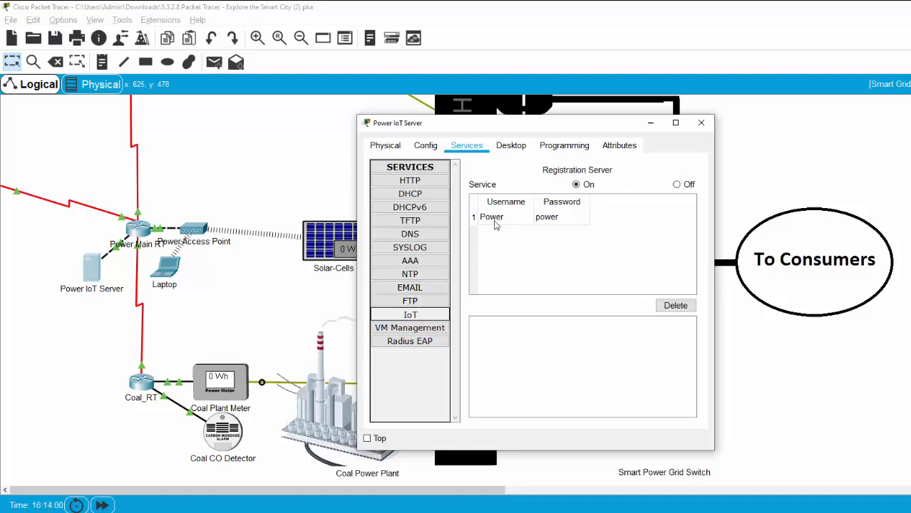
mouse_move(491, 224)
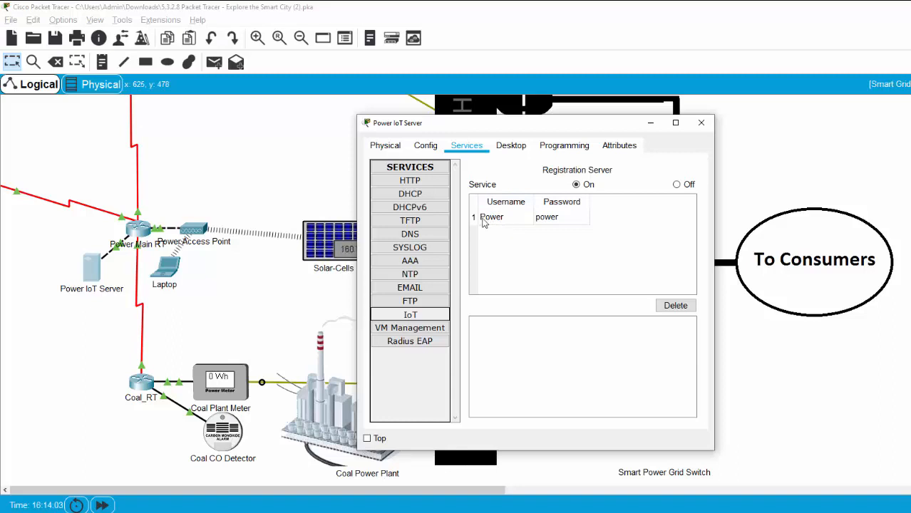
mouse_move(546, 223)
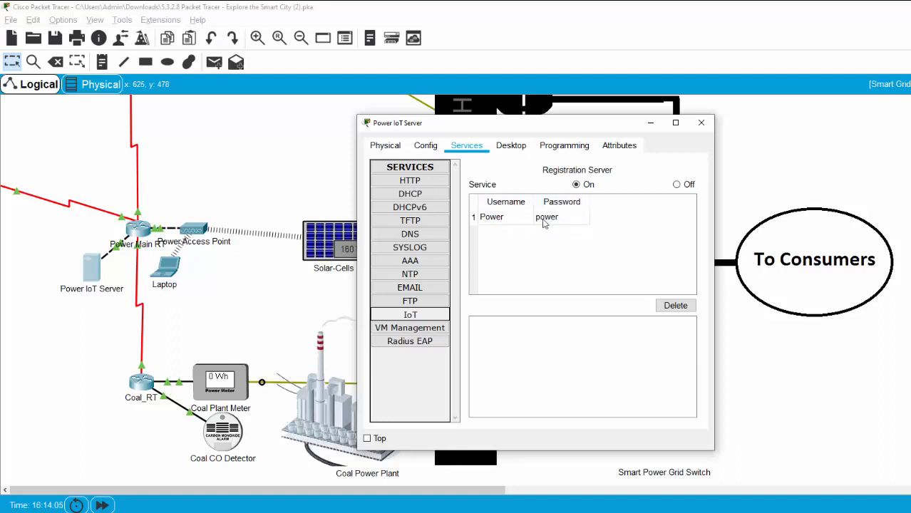
click(164, 268)
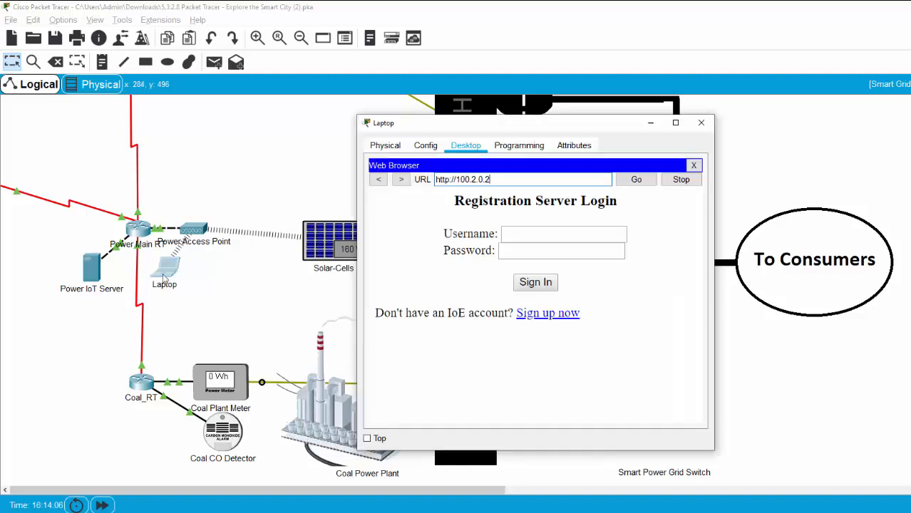
text(Power)
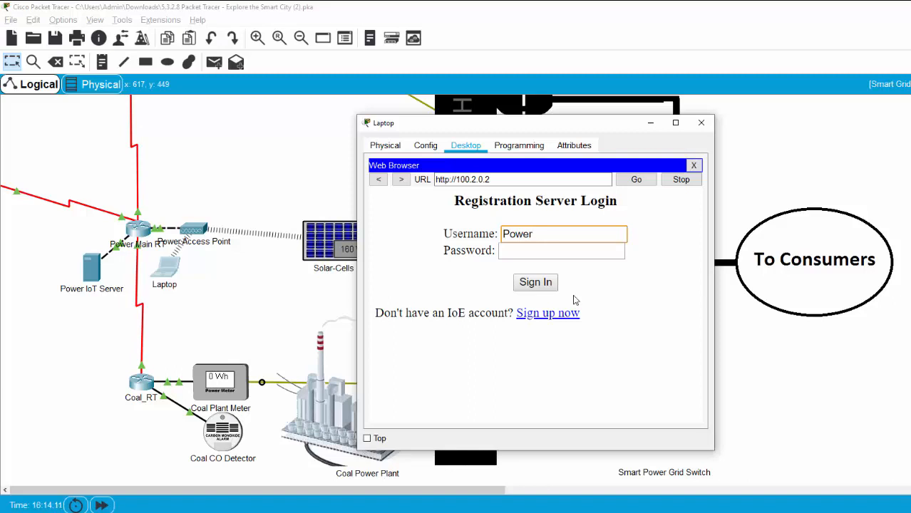
click(562, 250)
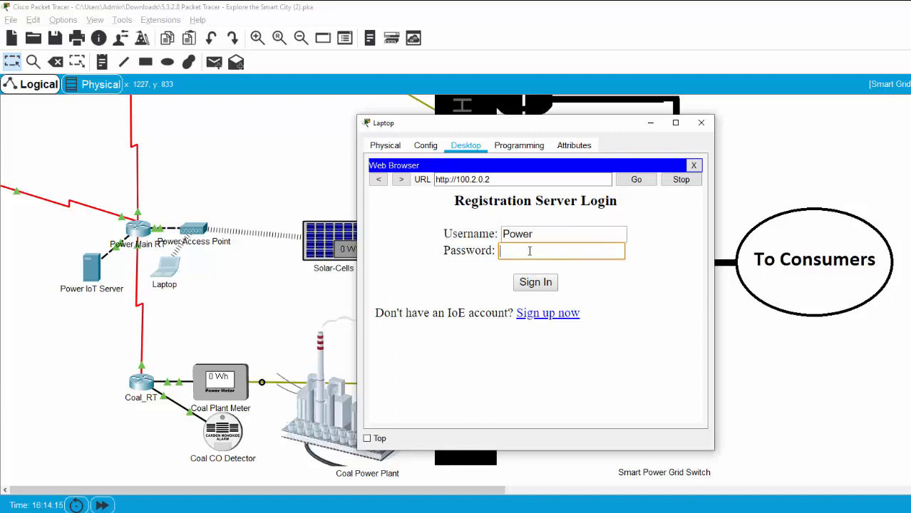
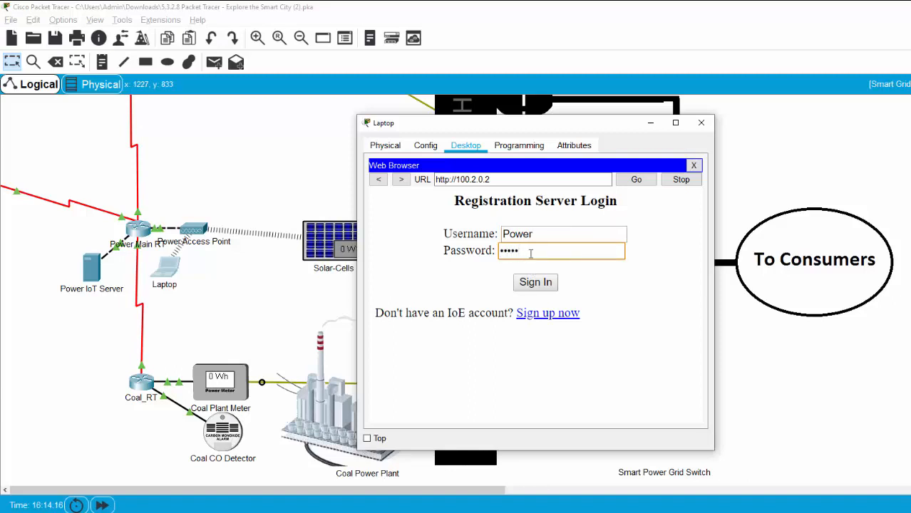
click(536, 282)
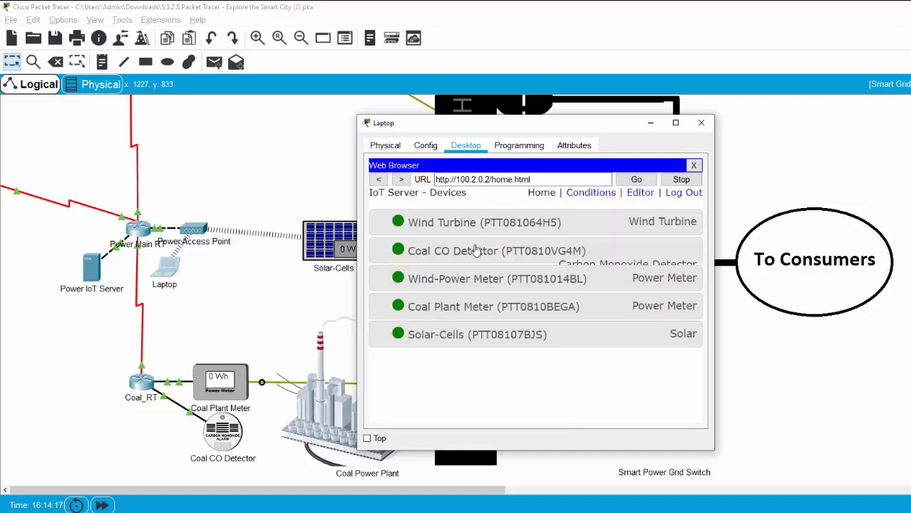
mouse_move(531, 228)
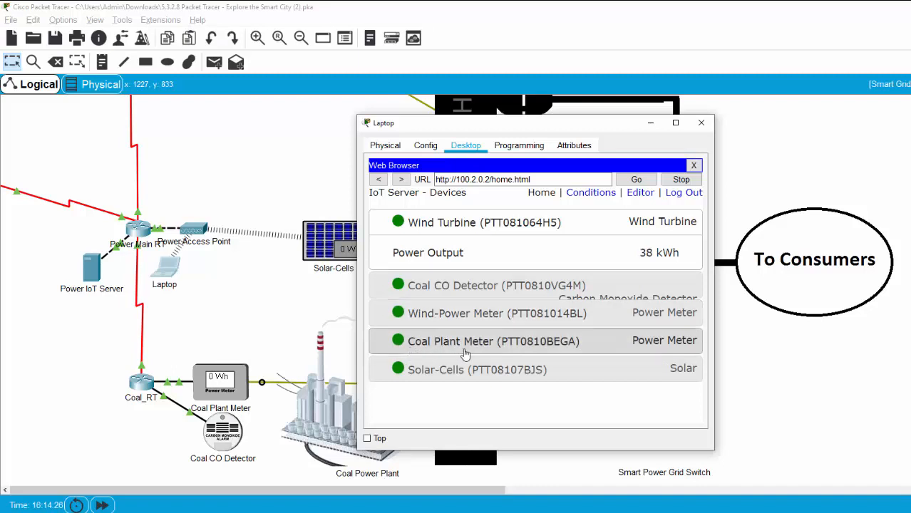
Expand a device entry in the list to check the Wind Turbine's 38 kWh output
click(477, 370)
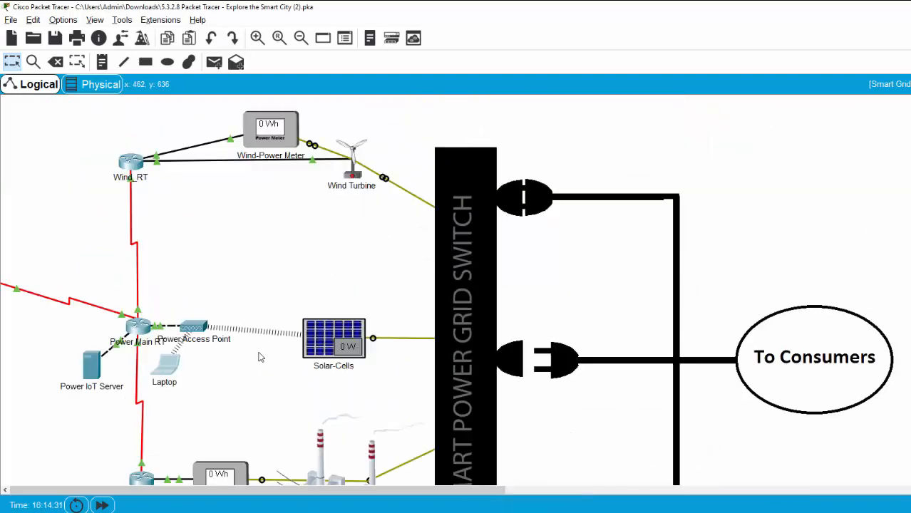
mouse_move(110, 393)
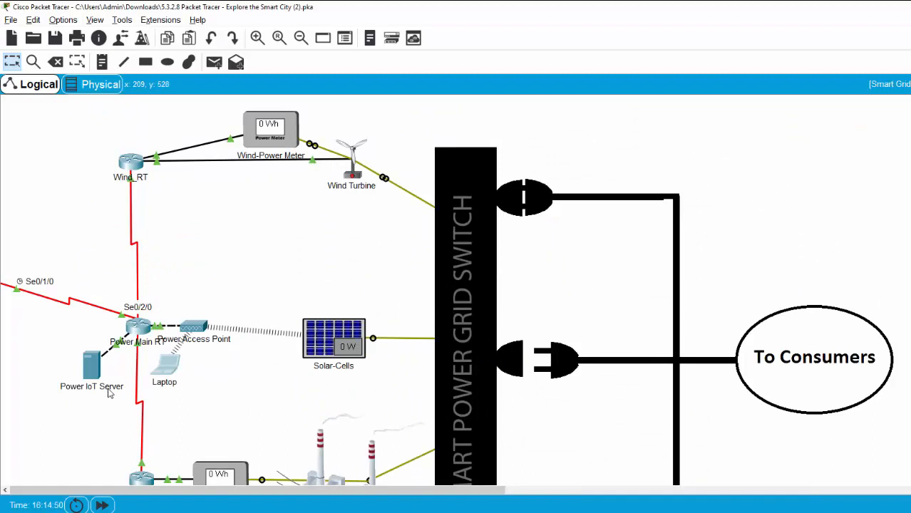
mouse_move(89, 391)
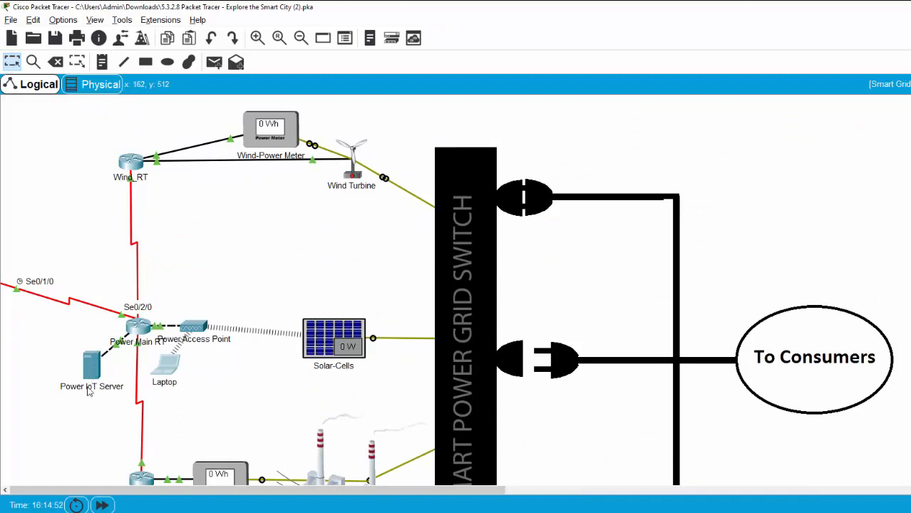
mouse_move(81, 378)
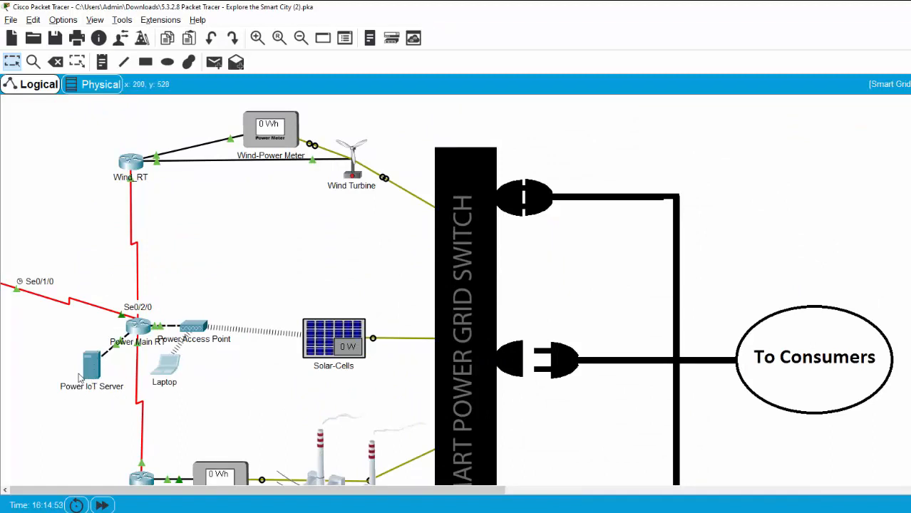
mouse_move(67, 311)
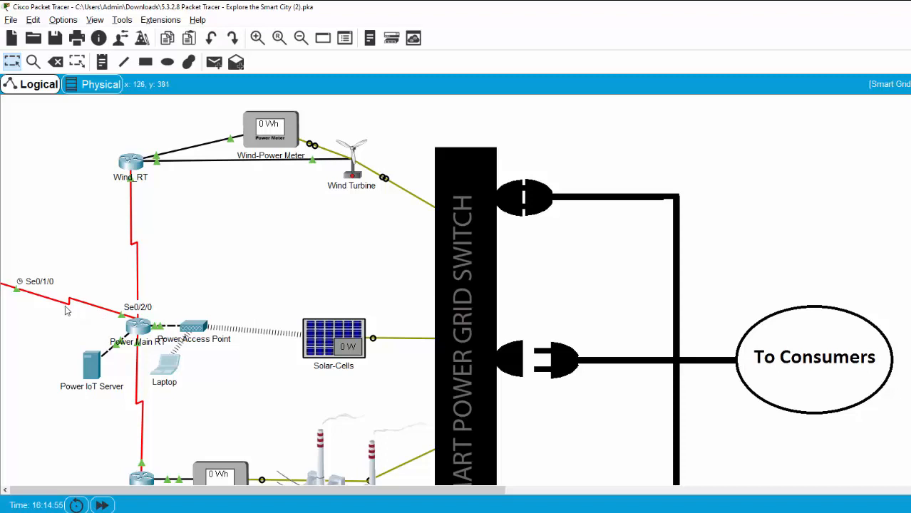
mouse_move(11, 296)
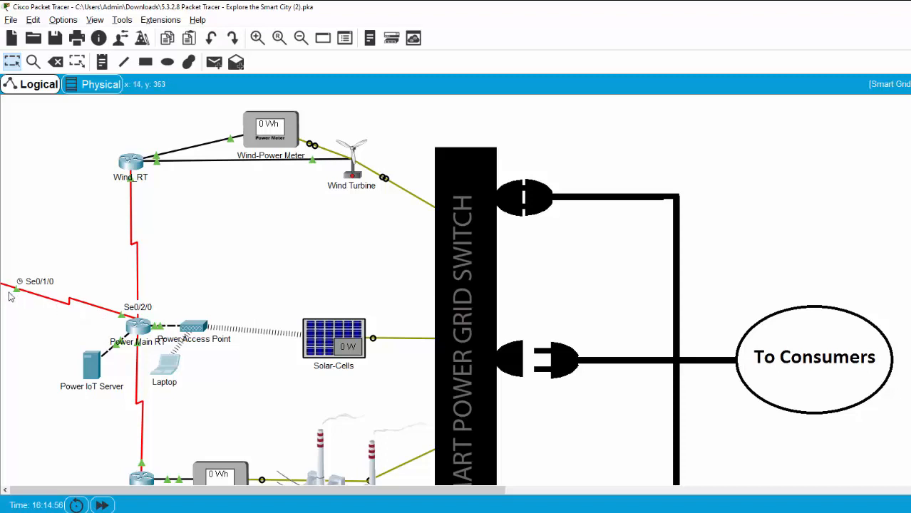